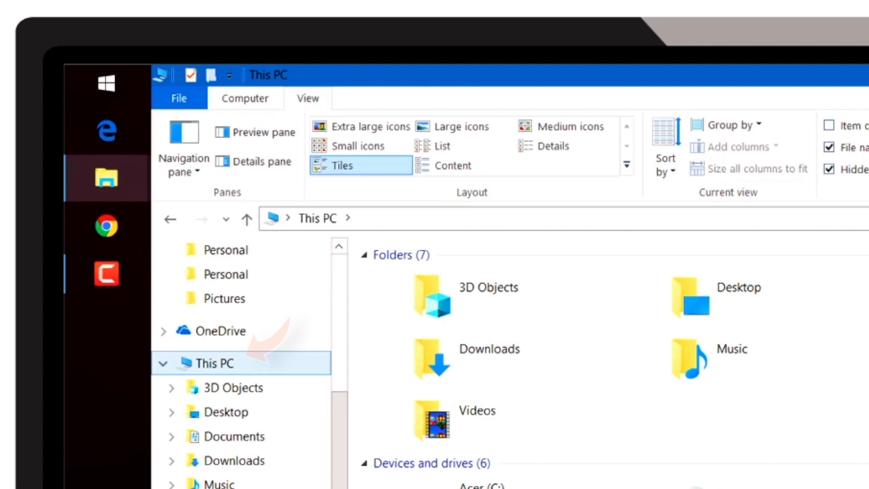
Step: Search the Start menu for "this pc" to open This PC in File Explorer
click(106, 84)
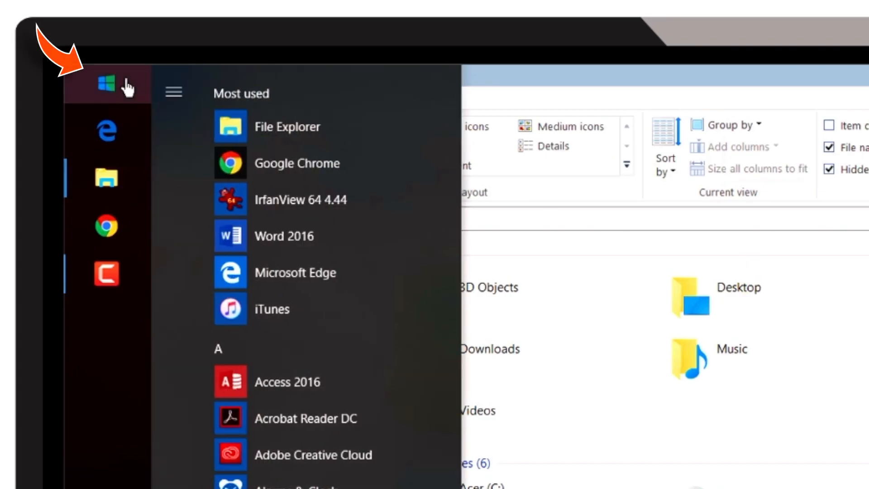
text(this pc)
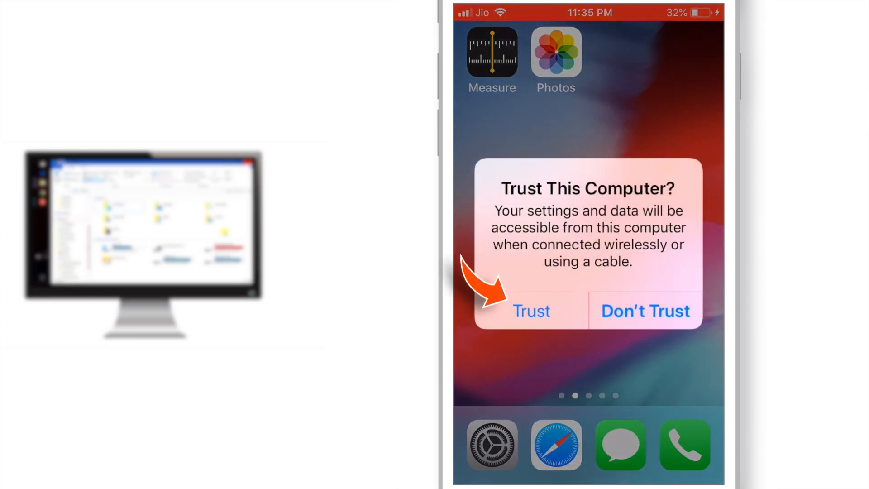
Step: Trust this computer on the iPhone and confirm with the device passcode
click(530, 311)
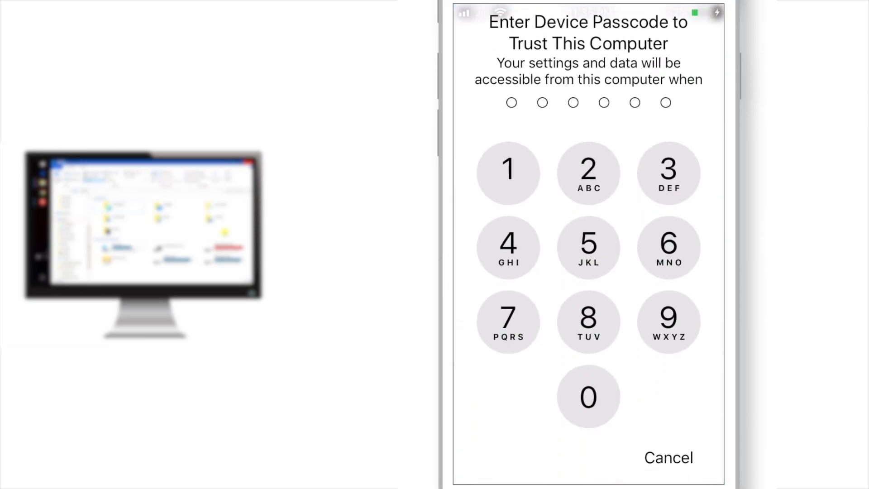
click(667, 247)
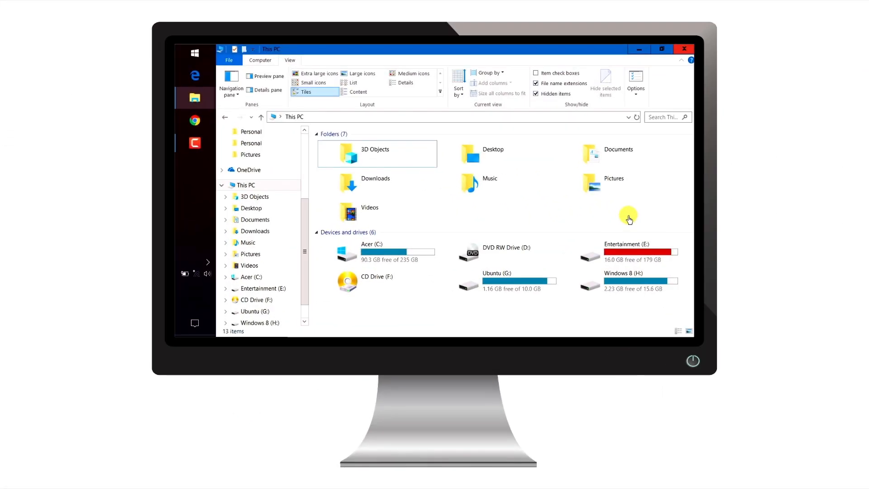
Step: Close the AppleFrendly Internal Storage window and return to This PC
click(661, 49)
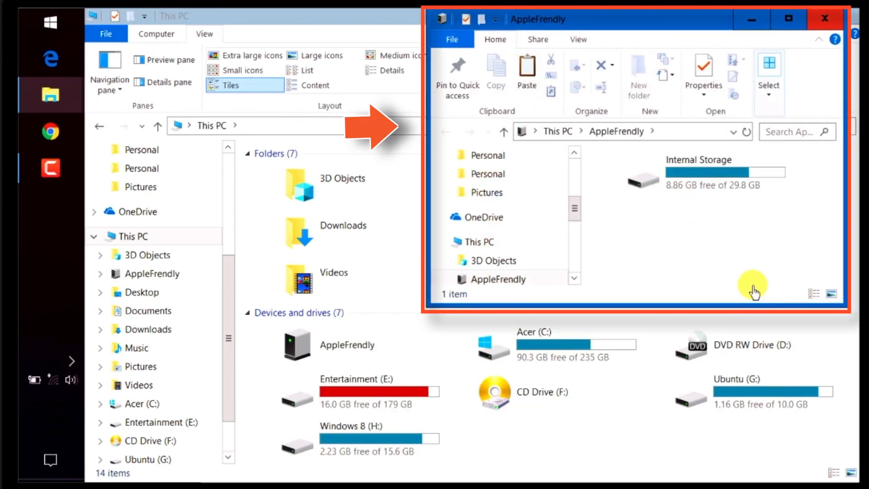
mouse_move(825, 19)
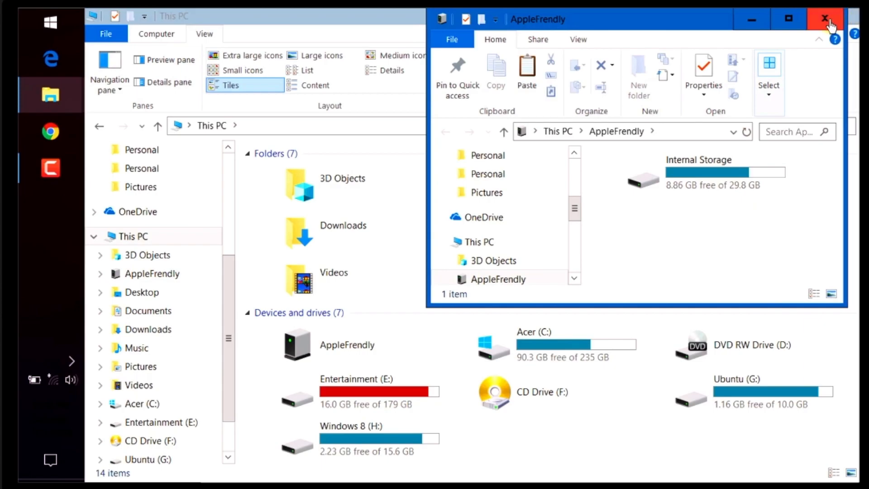
click(825, 18)
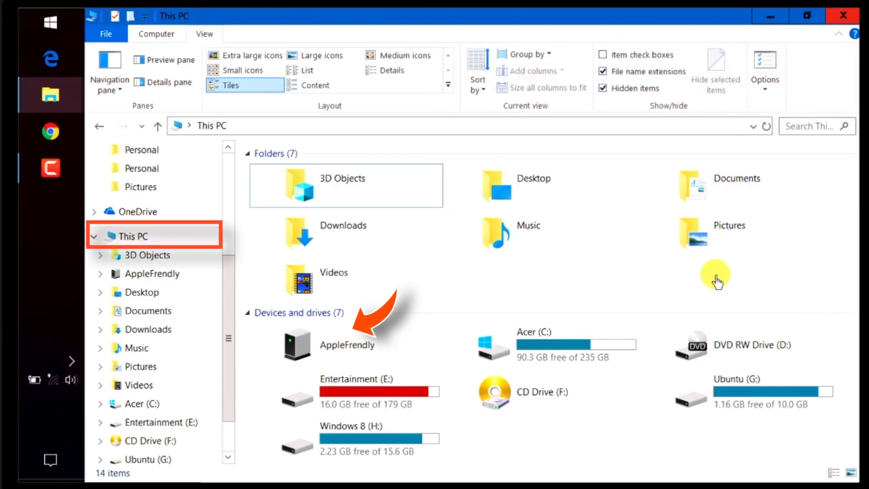
click(346, 344)
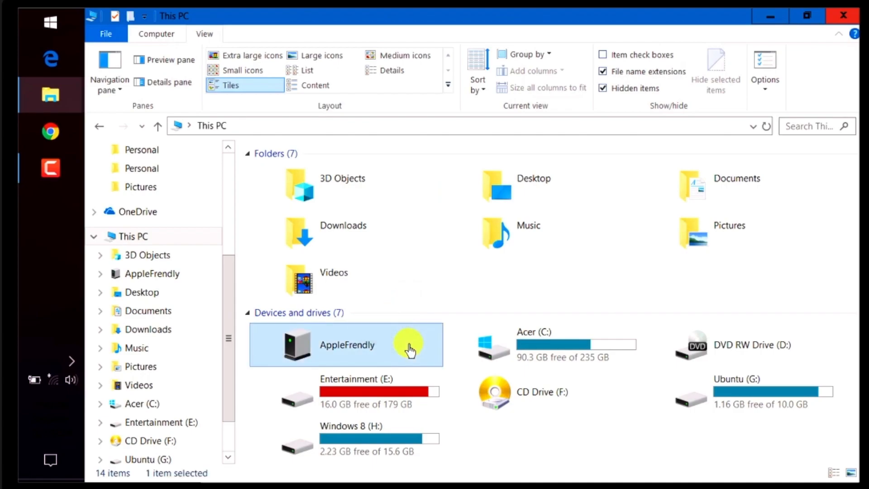
Step: Browse to AppleFrendly › Internal Storage › DCIM › 101APPLE, showing 16 items
double_click(347, 344)
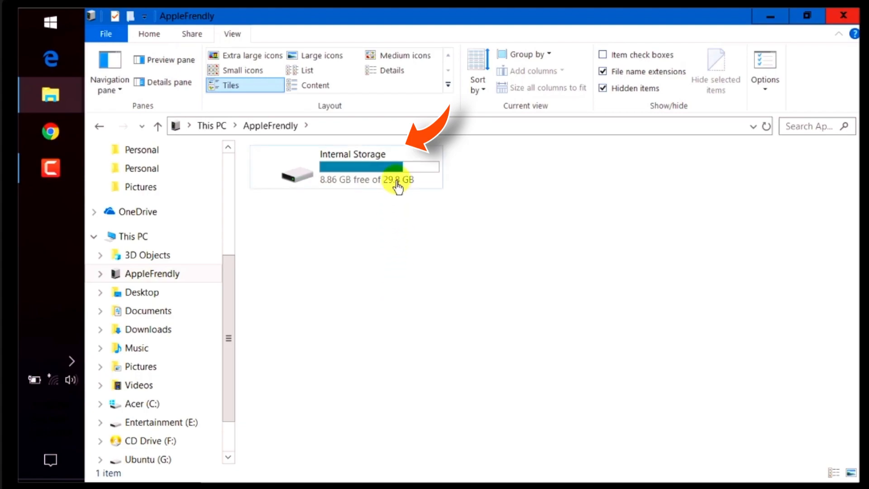
double_click(352, 166)
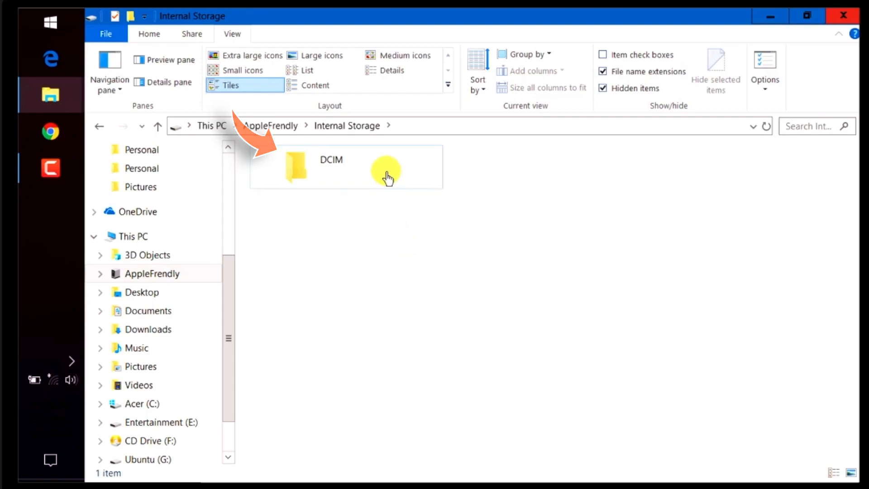
double_click(296, 167)
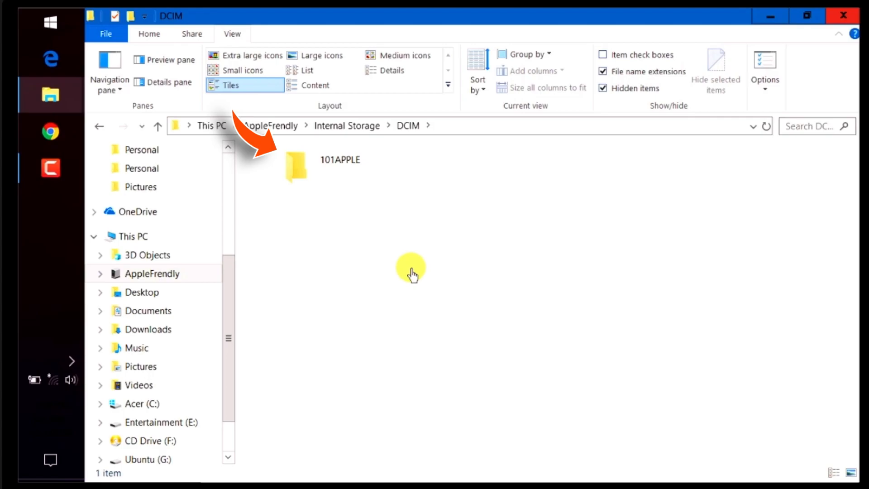
double_click(296, 166)
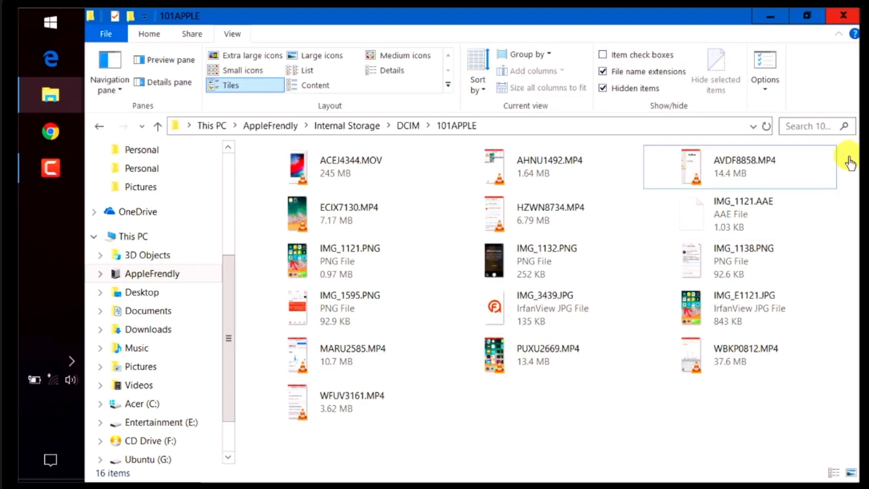
Step: Select all 16 photos and videos in 101APPLE with Ctrl+A
key(ctrl+a)
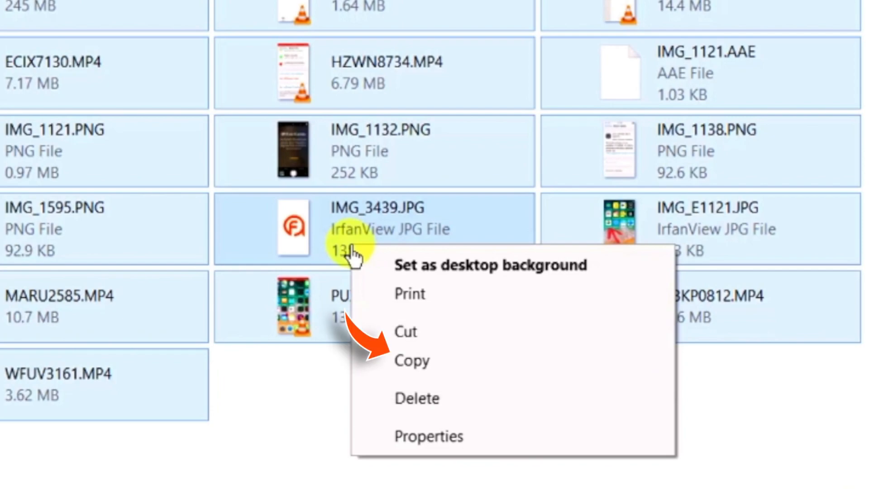
mouse_move(504, 331)
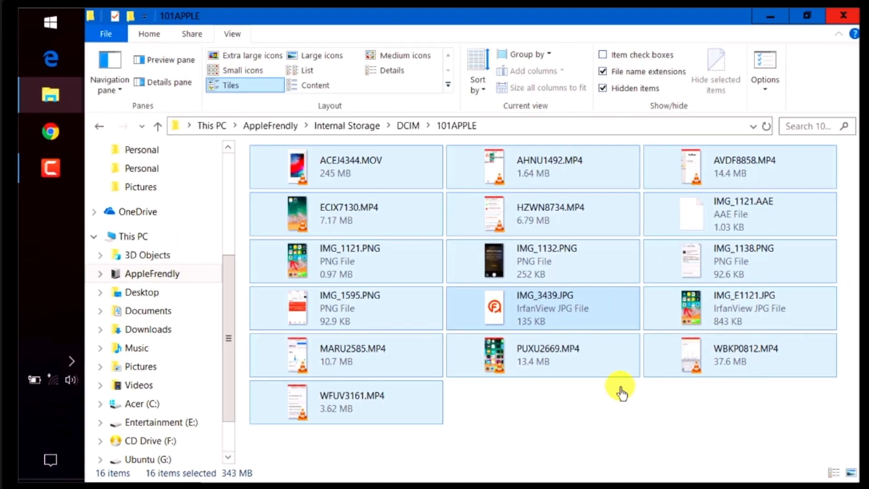
mouse_move(51, 95)
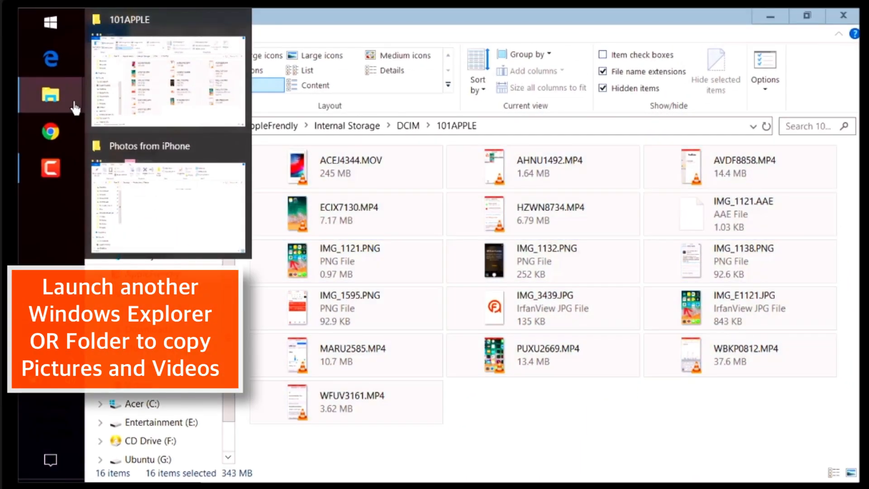
Step: Paste the 16 copied files into the Photos from iPhone window
click(168, 208)
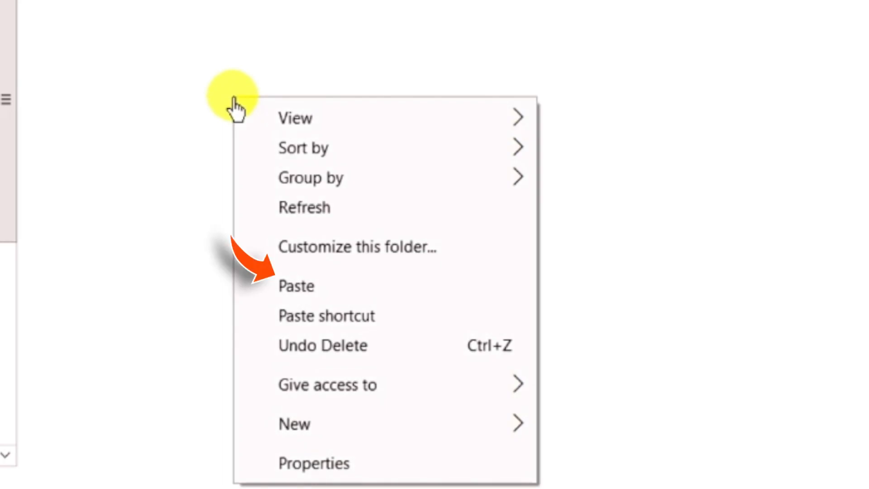
mouse_move(434, 299)
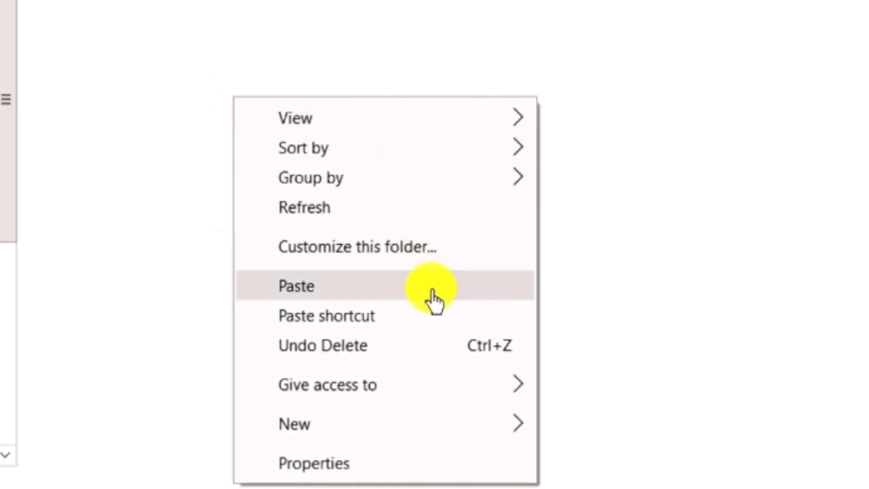
click(295, 286)
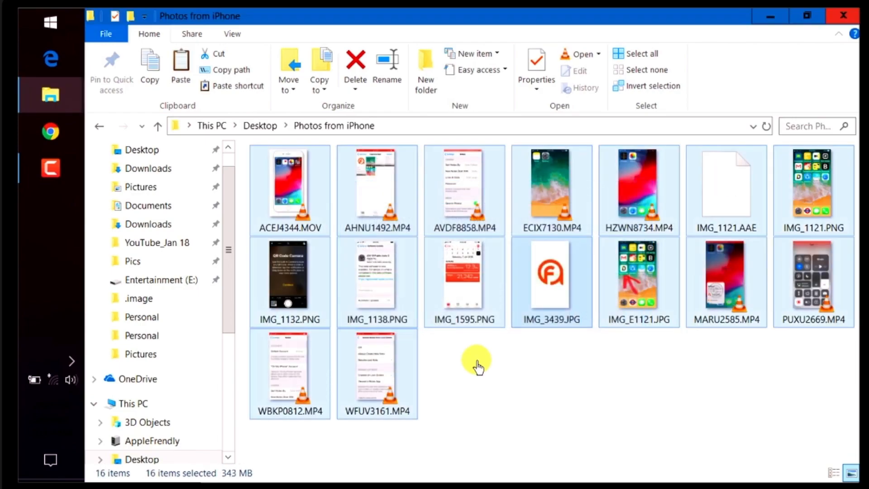
Step: Deselect the pasted files and switch back to the 101APPLE window
click(469, 377)
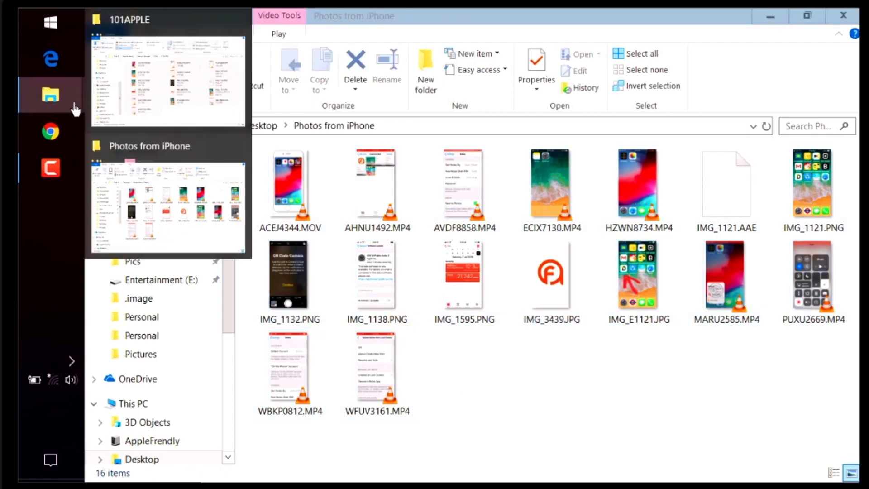
click(168, 77)
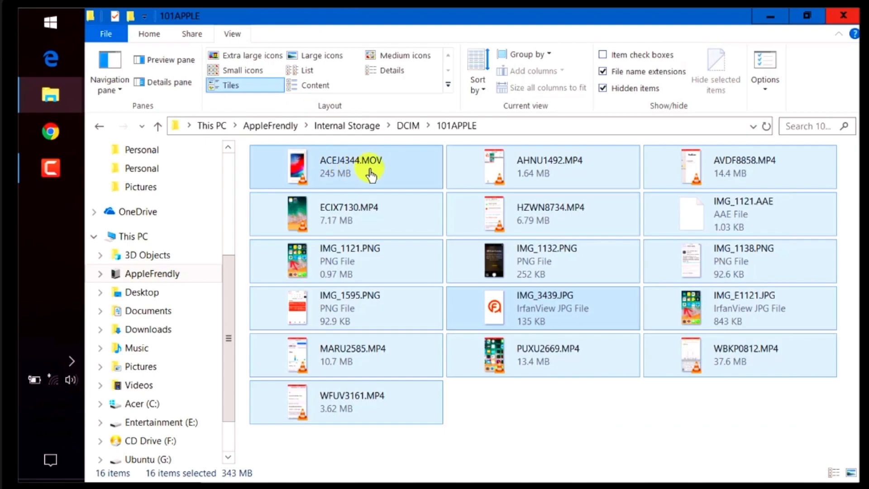